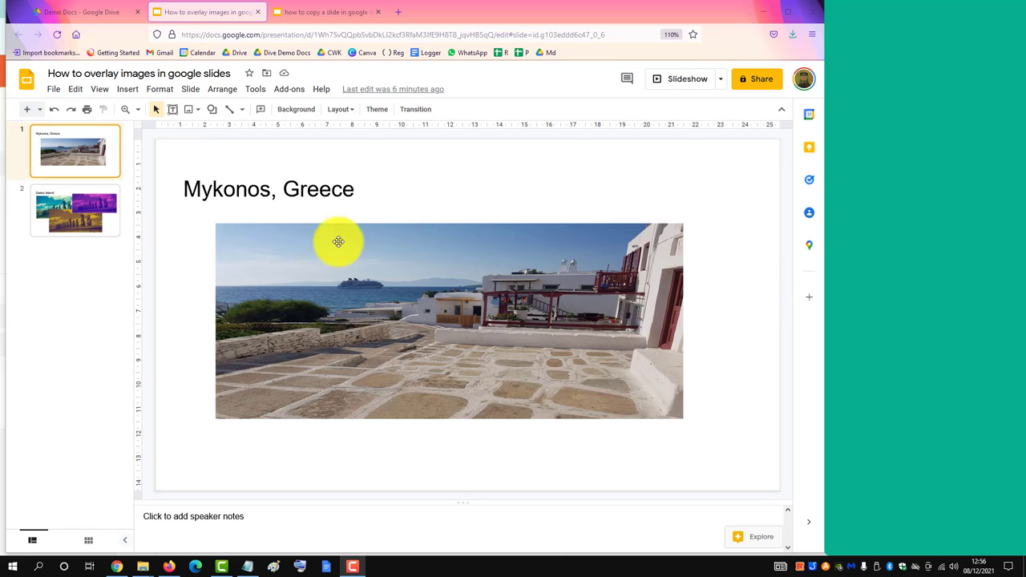
- Select the Easter Island collage slide (slide 2) in the filmstrip and copy it
left_click(74, 210)
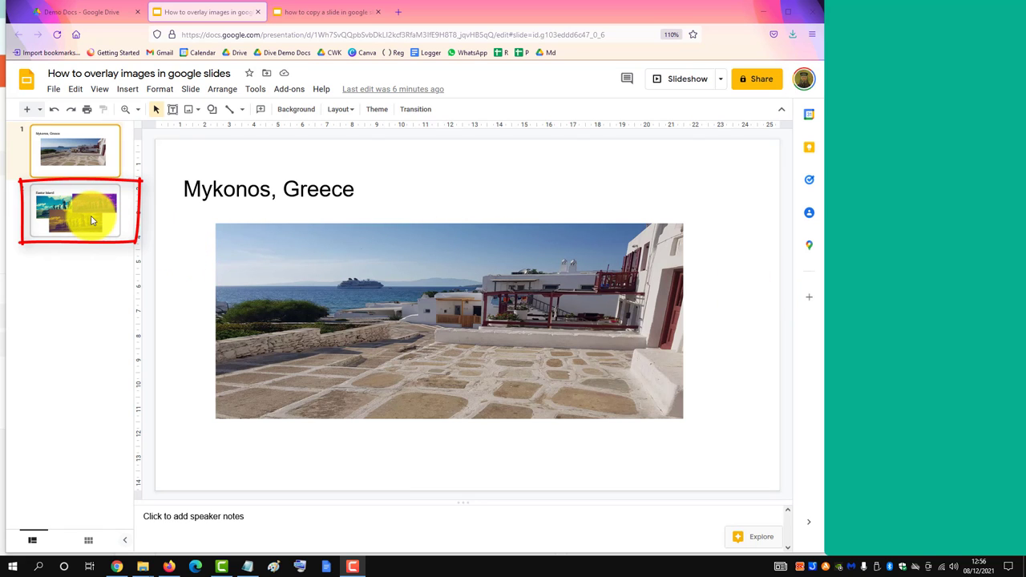
left_click(73, 210)
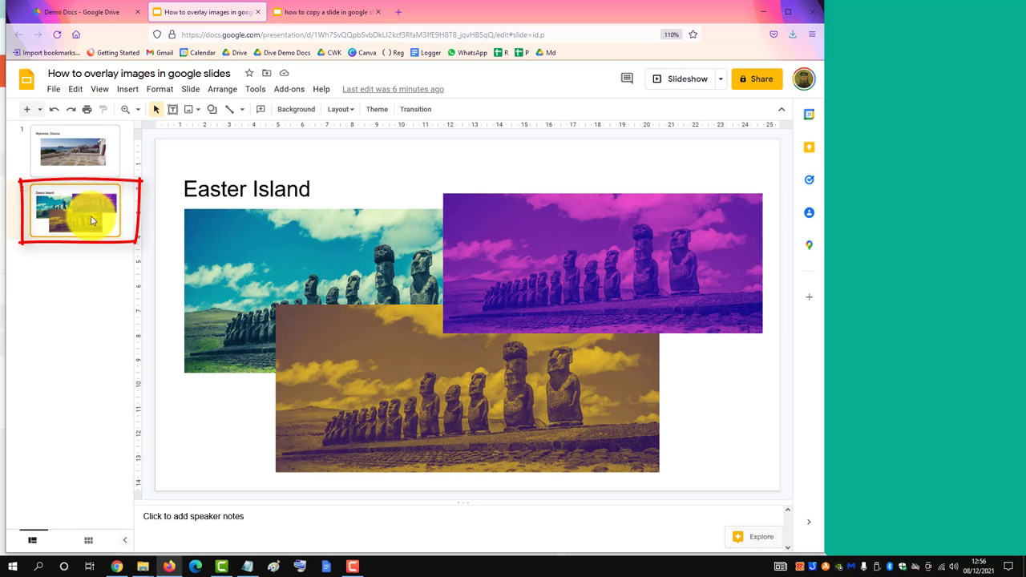
key("ctrl+c")
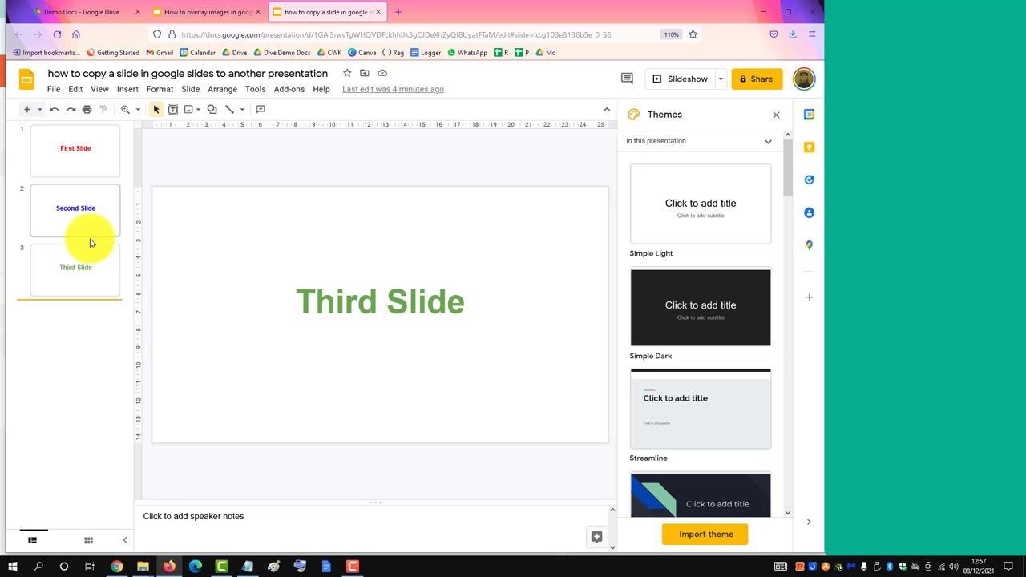
- Paste the Easter Island slide after 'Second Slide', making it slide 3 before 'Third Slide'
left_click(76, 208)
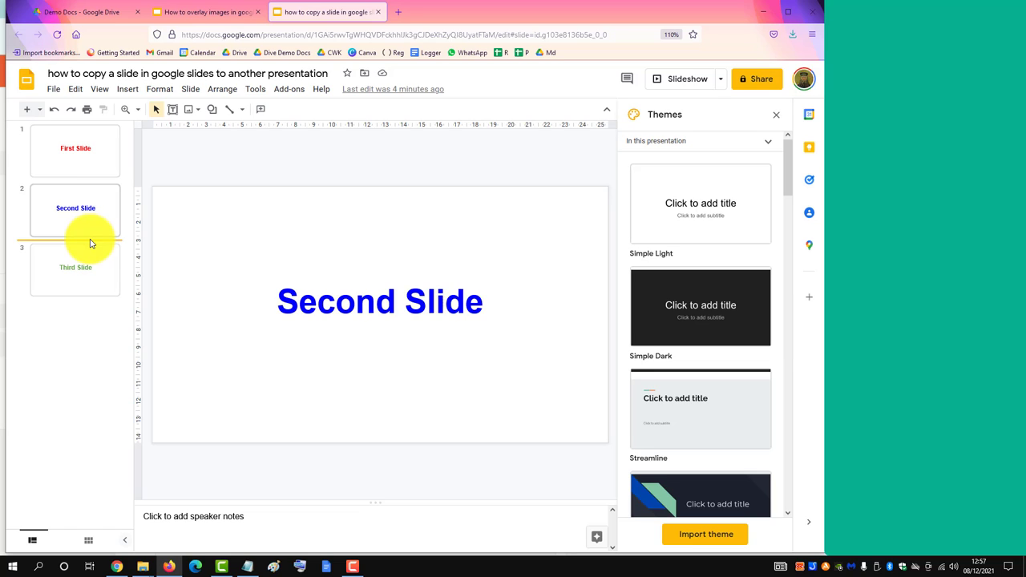
key("ctrl+v")
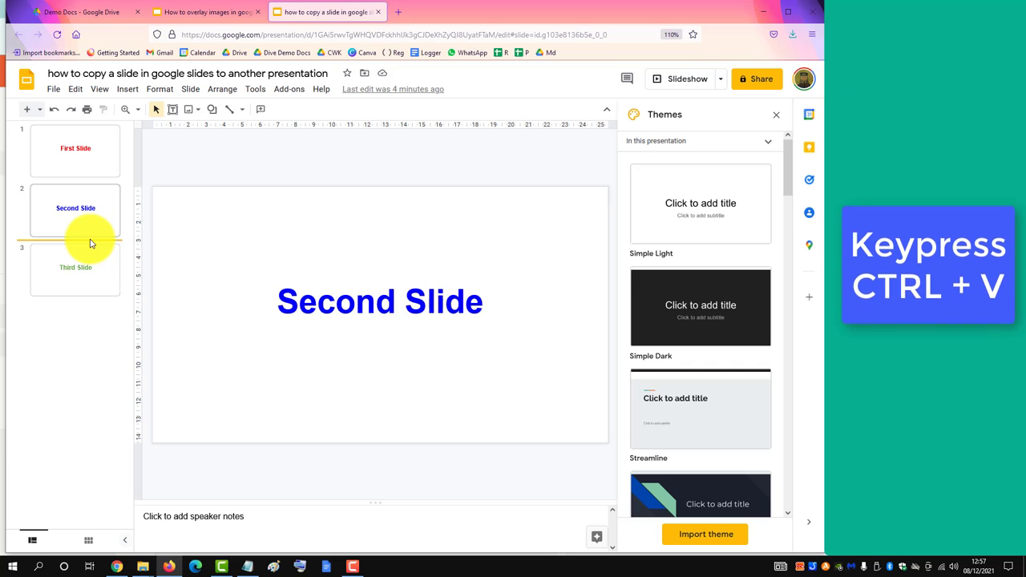
key("ctrl+v")
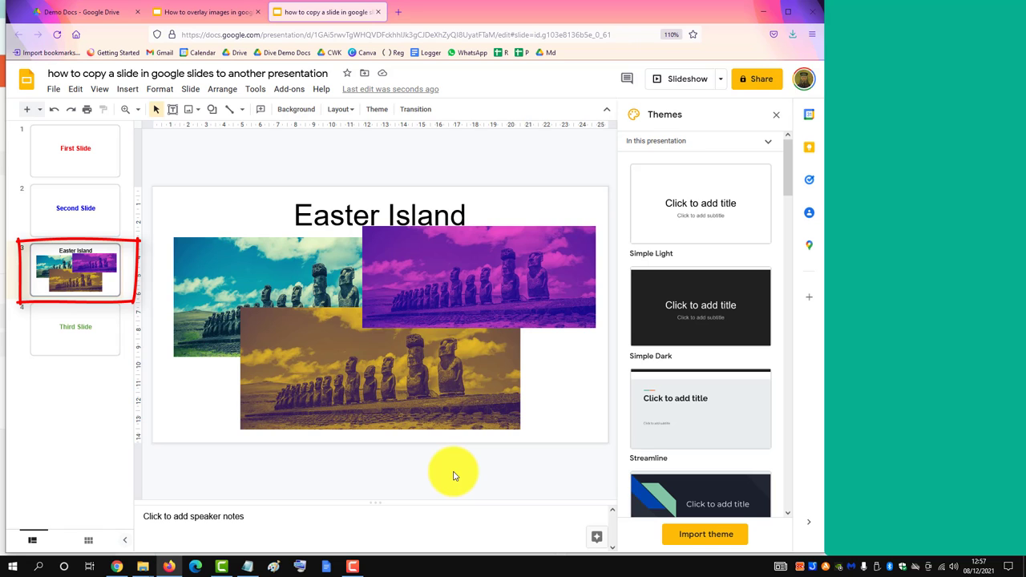
left_click(205, 12)
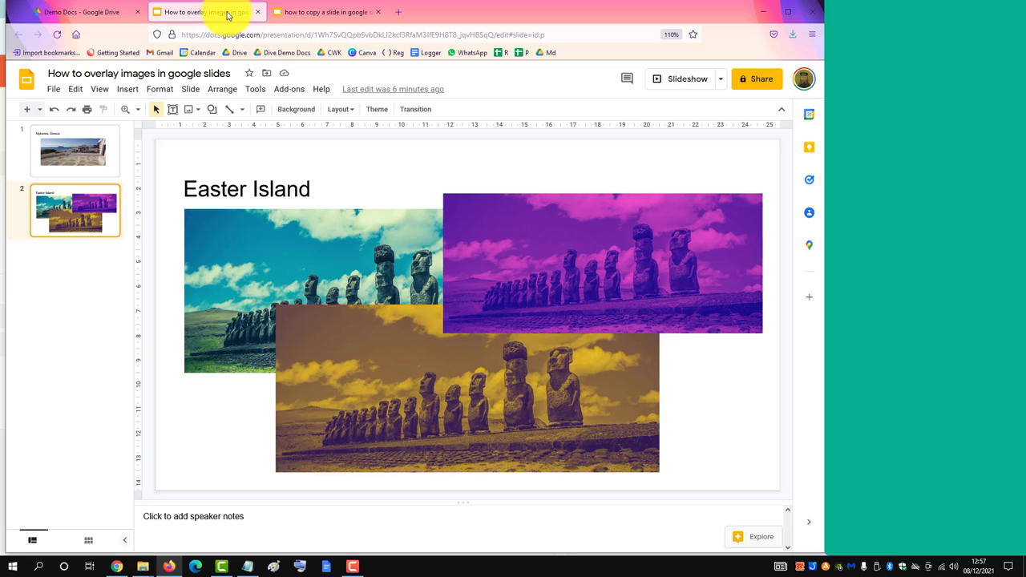
left_click(325, 11)
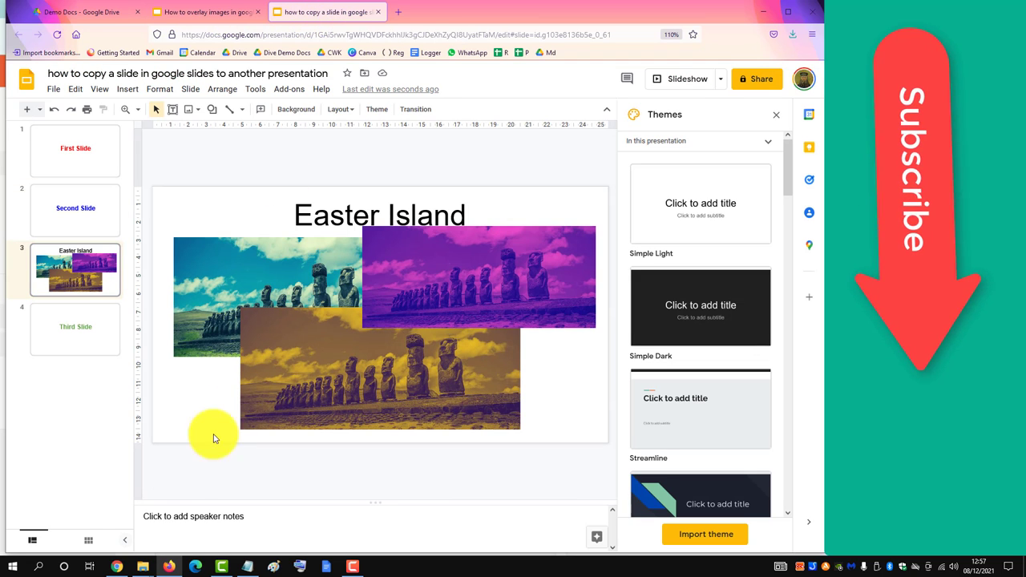